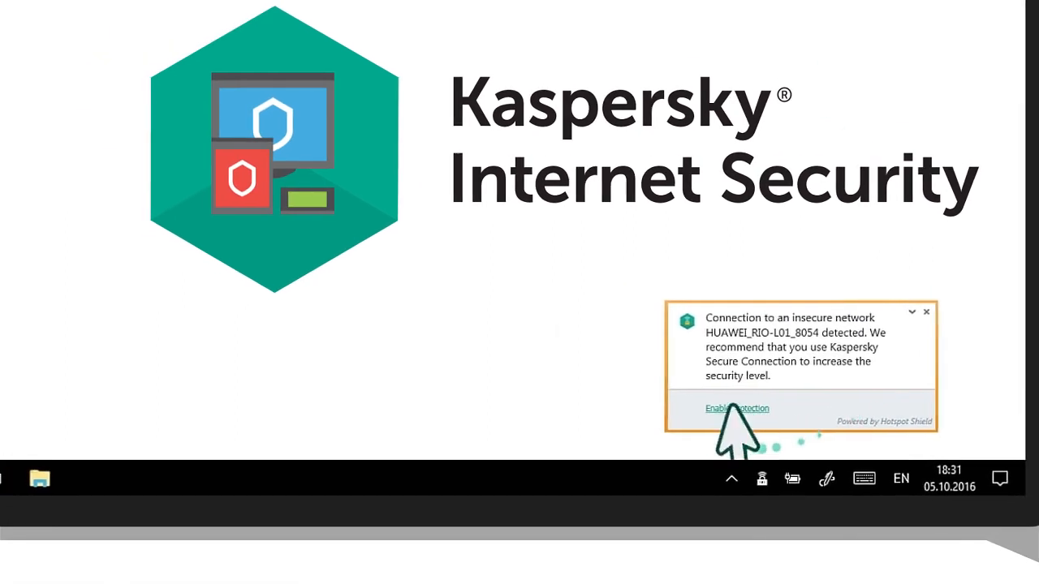
- Enable protection for the insecure network from the notification
left_click(736, 409)
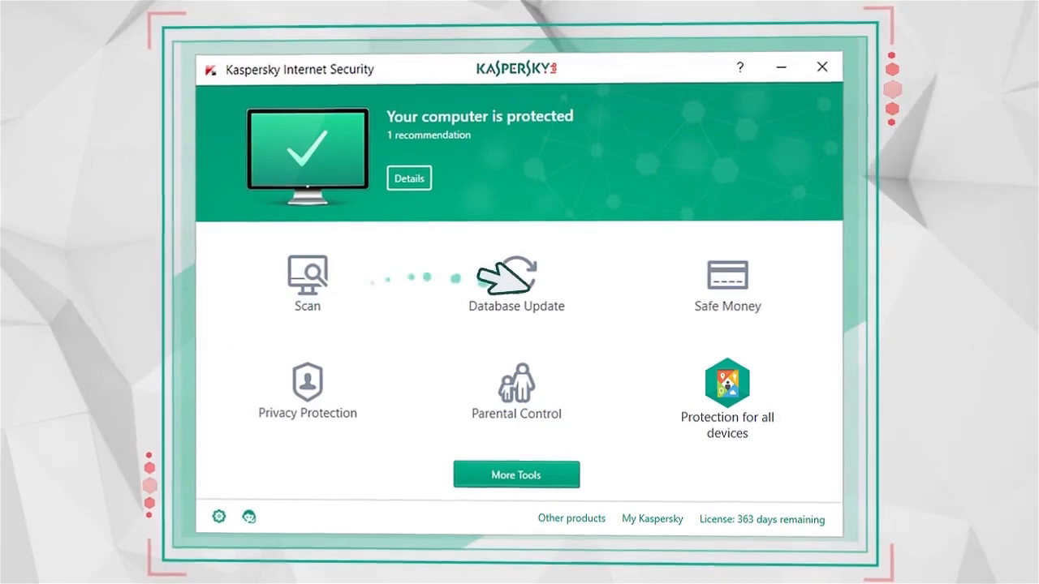
- Show More Tools and select Secure Connection from the Tools list
left_click(517, 474)
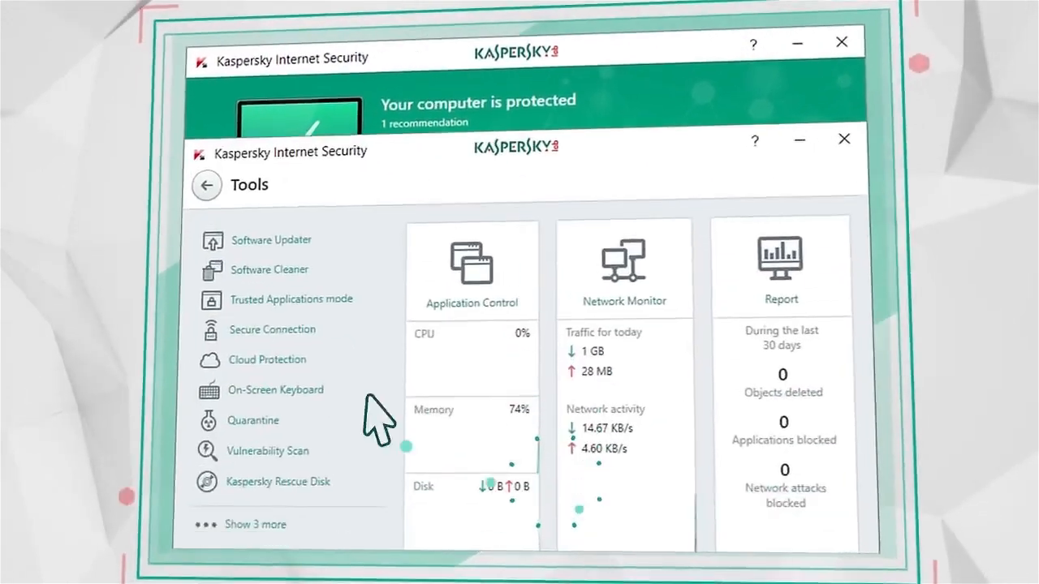
left_click(273, 328)
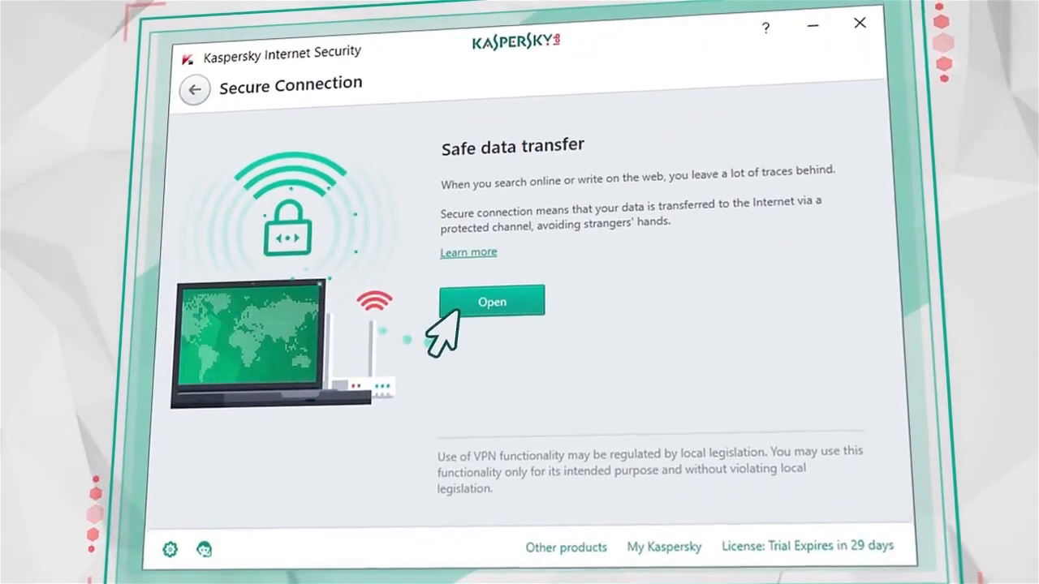
- Launch Secure Connection, view options to remove the traffic limit, and choose Buy Now
left_click(490, 301)
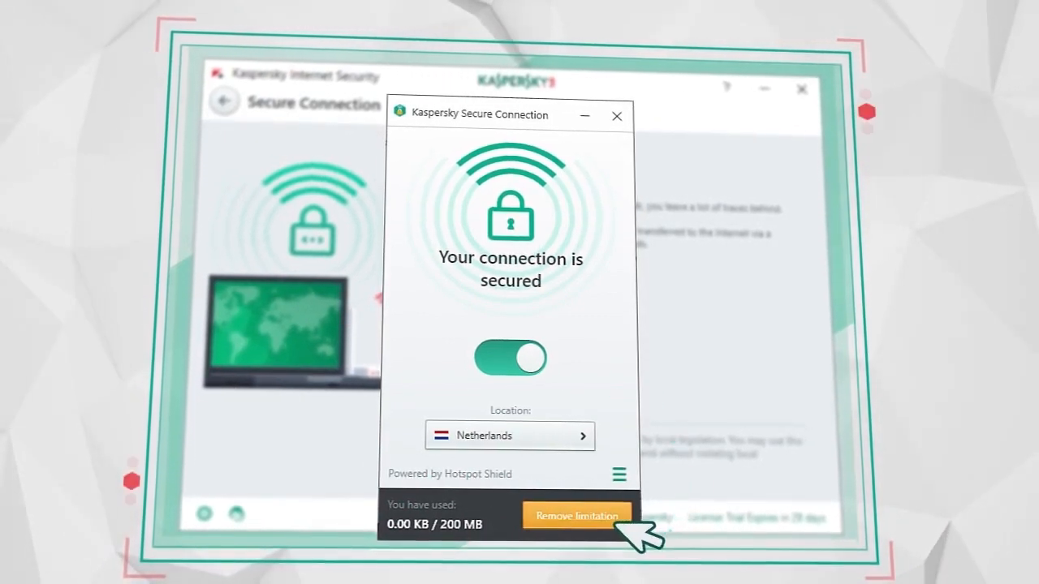
left_click(576, 516)
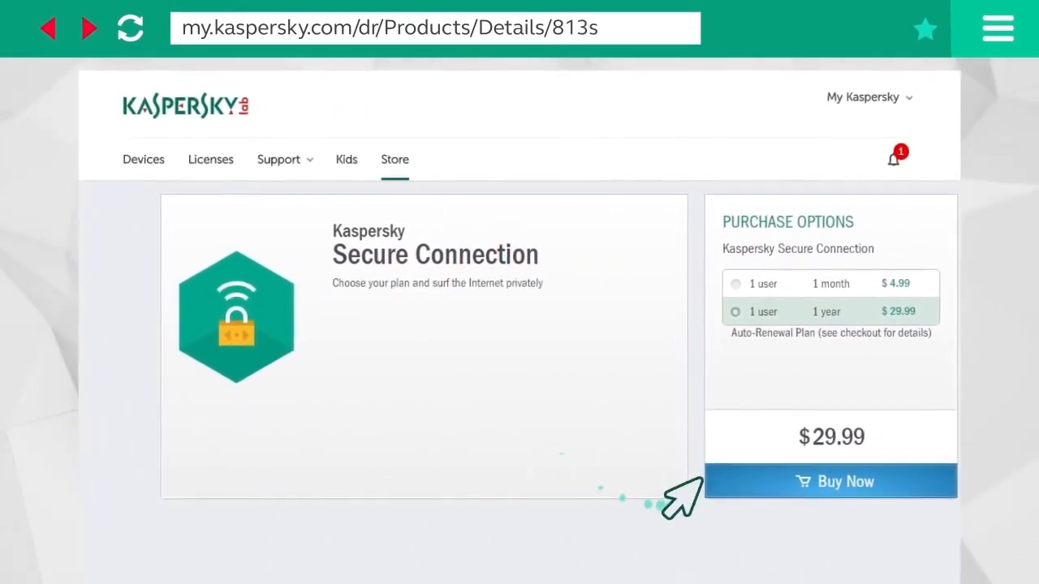
left_click(831, 480)
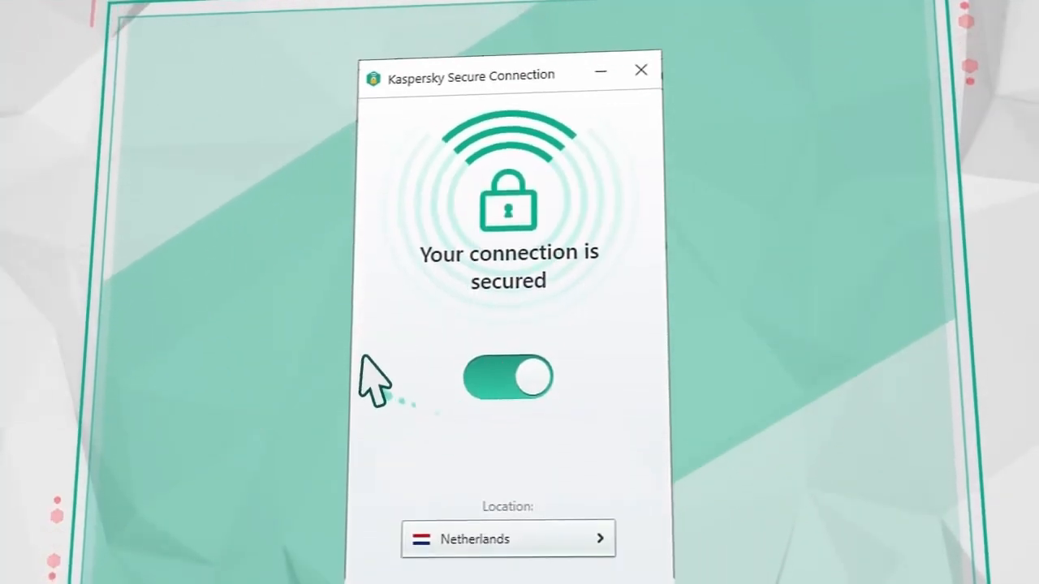